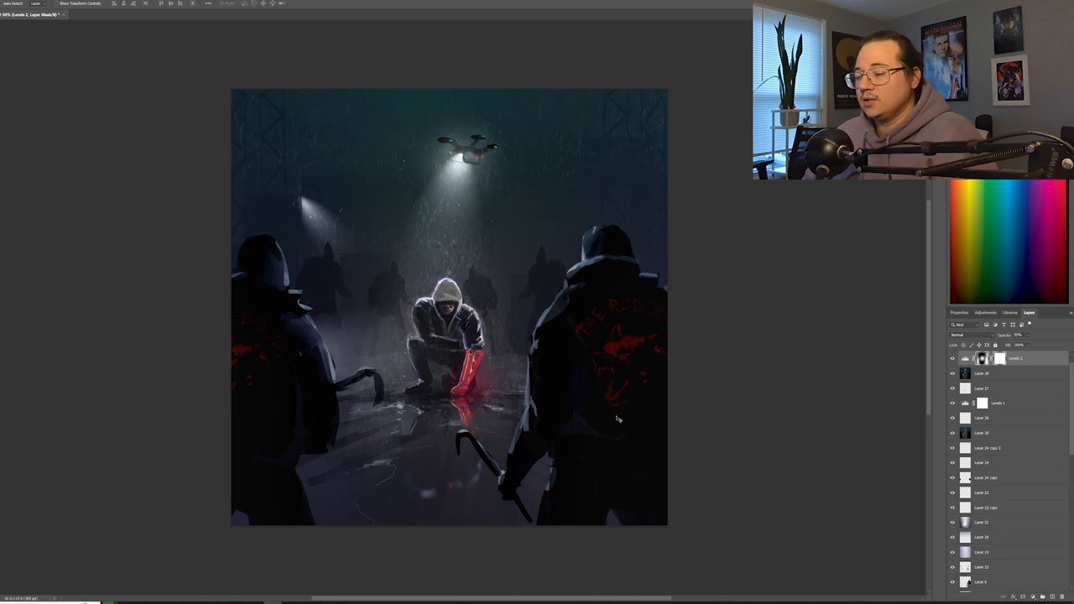
pyautogui.moveTo(749, 236)
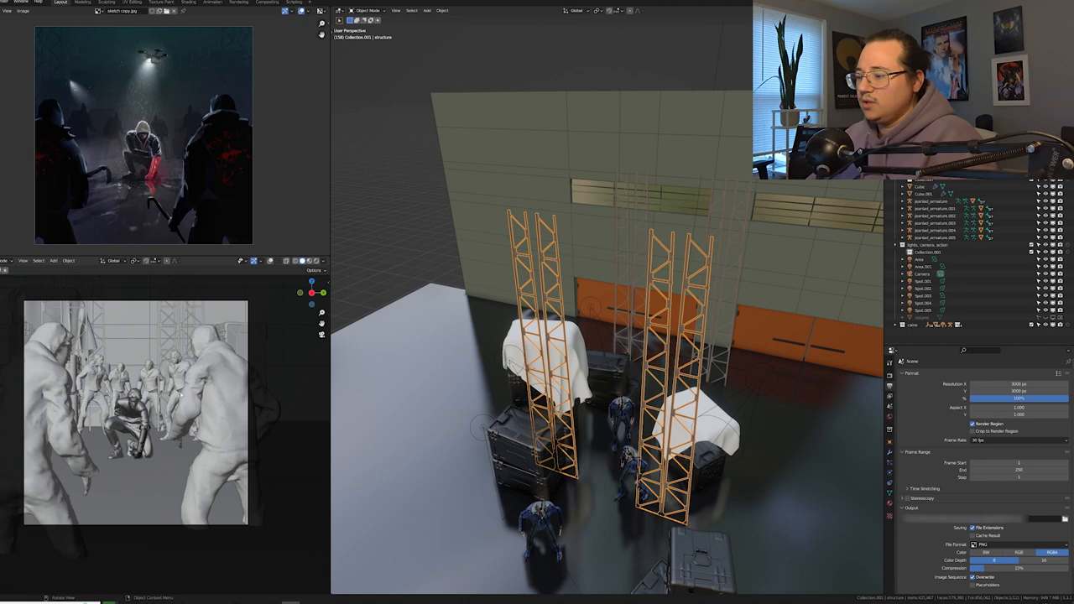
pyautogui.click(923, 281)
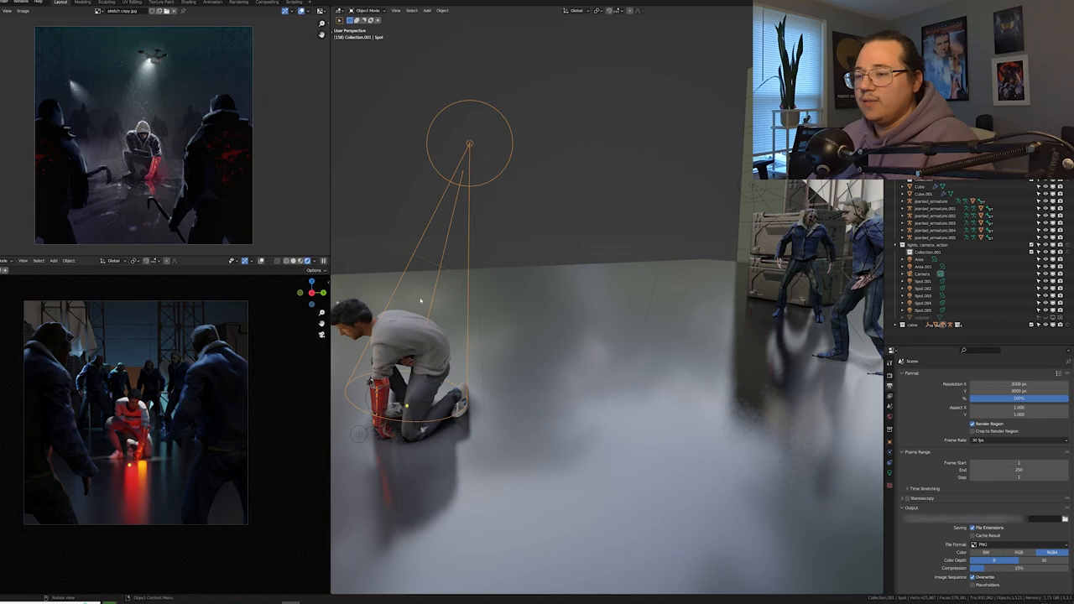
# - Drag the Spot light into place above the kneeling figure to cast a red glow on the wet floor
pyautogui.moveTo(470, 143); pyautogui.dragTo(423, 109)
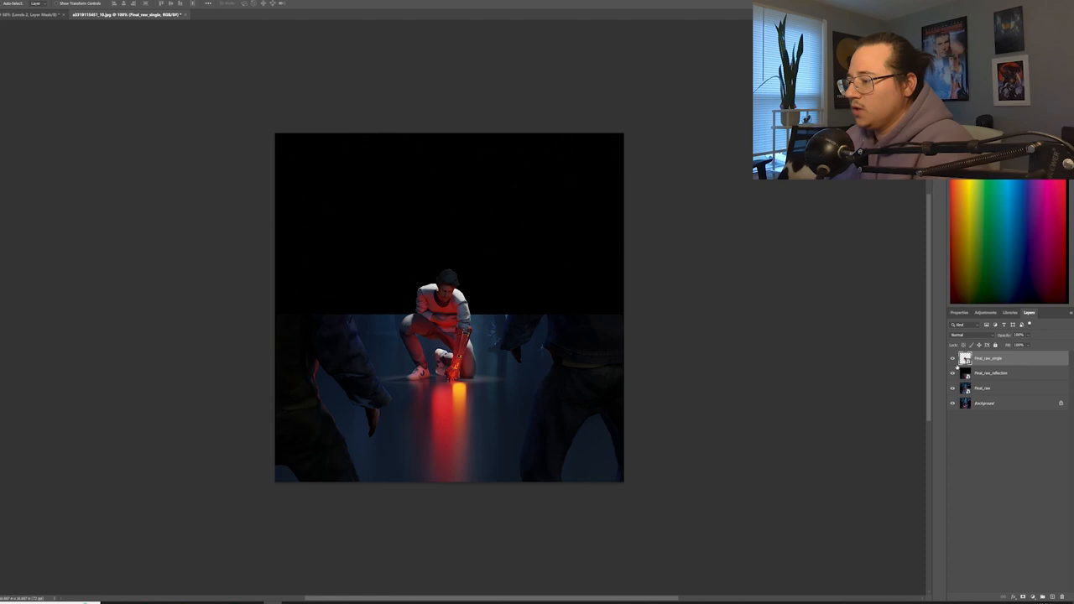
# - Hide the Final_raw_reflection, Final_raw and background layers to isolate the kneeling figure
pyautogui.click(952, 374)
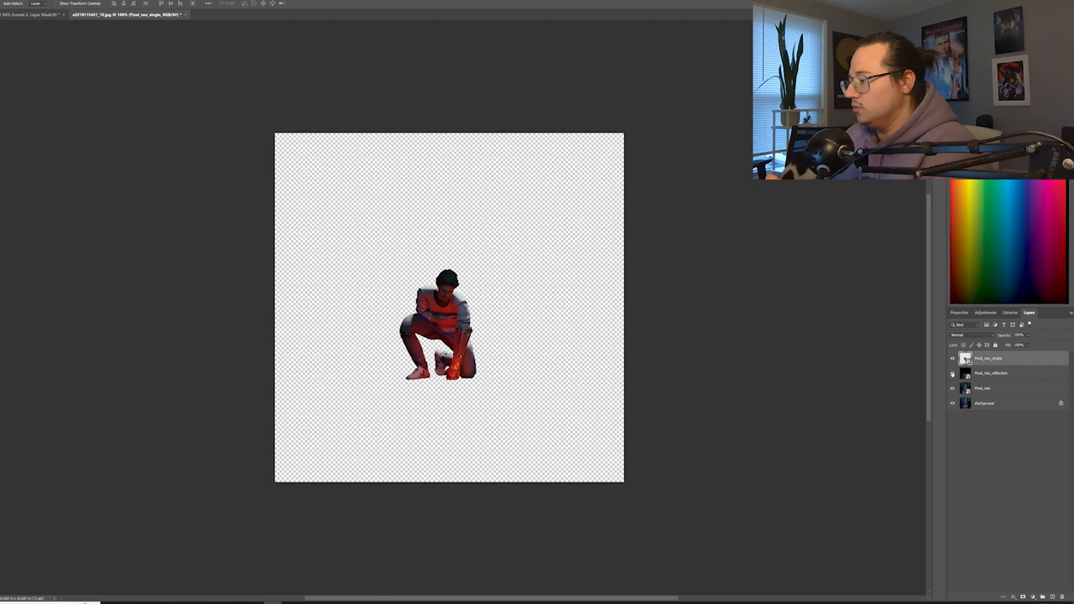